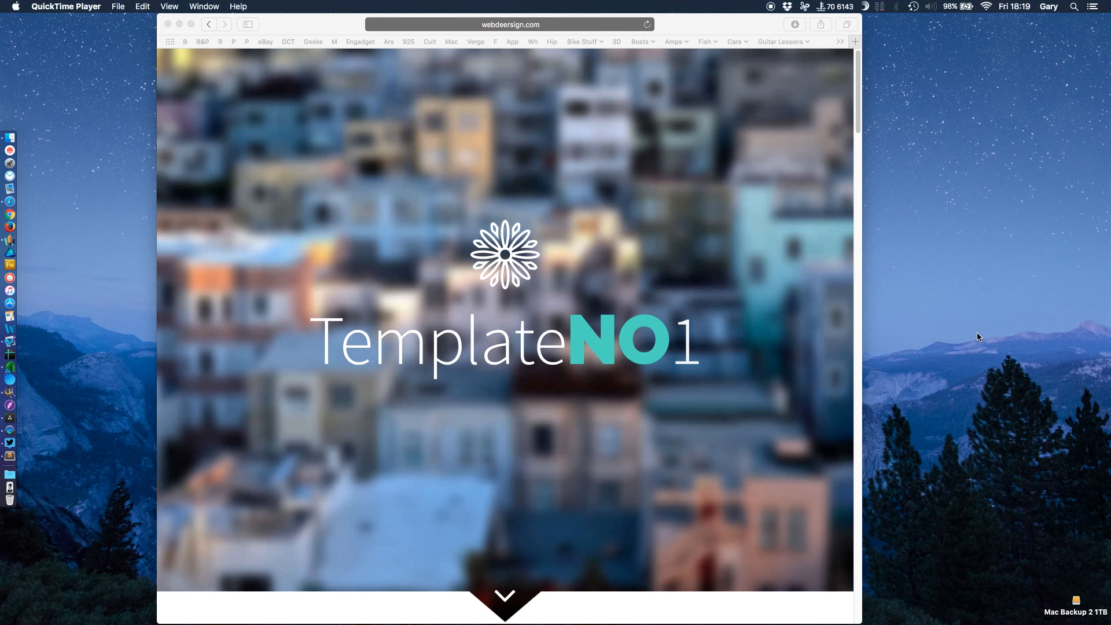
{"action": "mouse_move", "coordinate": [736, 414]}
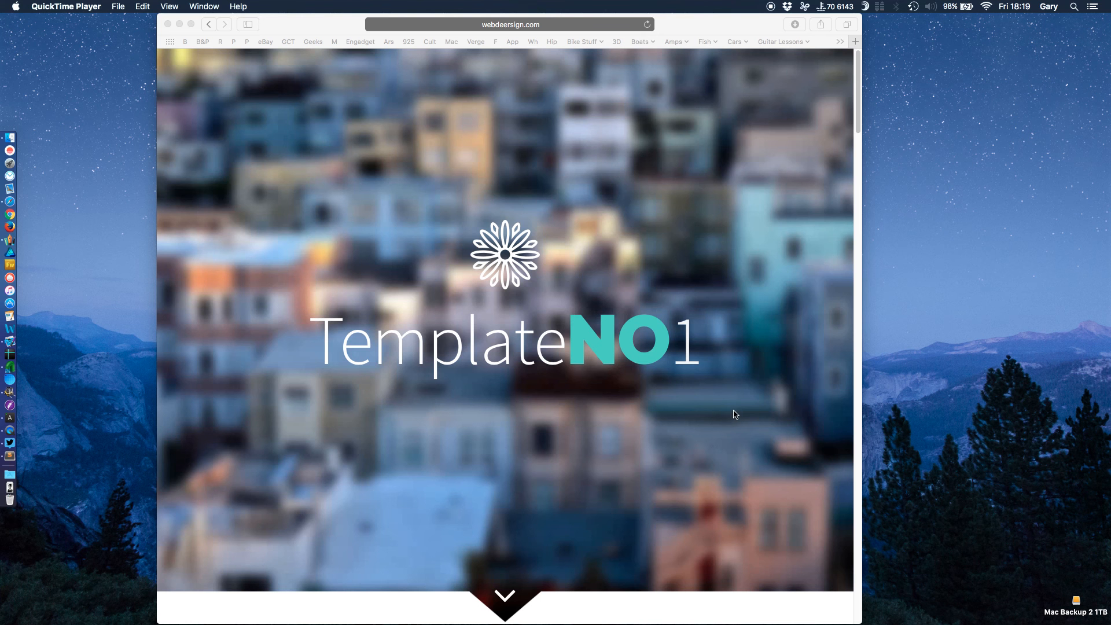
{"action": "scroll", "scroll_direction": "down", "scroll_amount": 3}
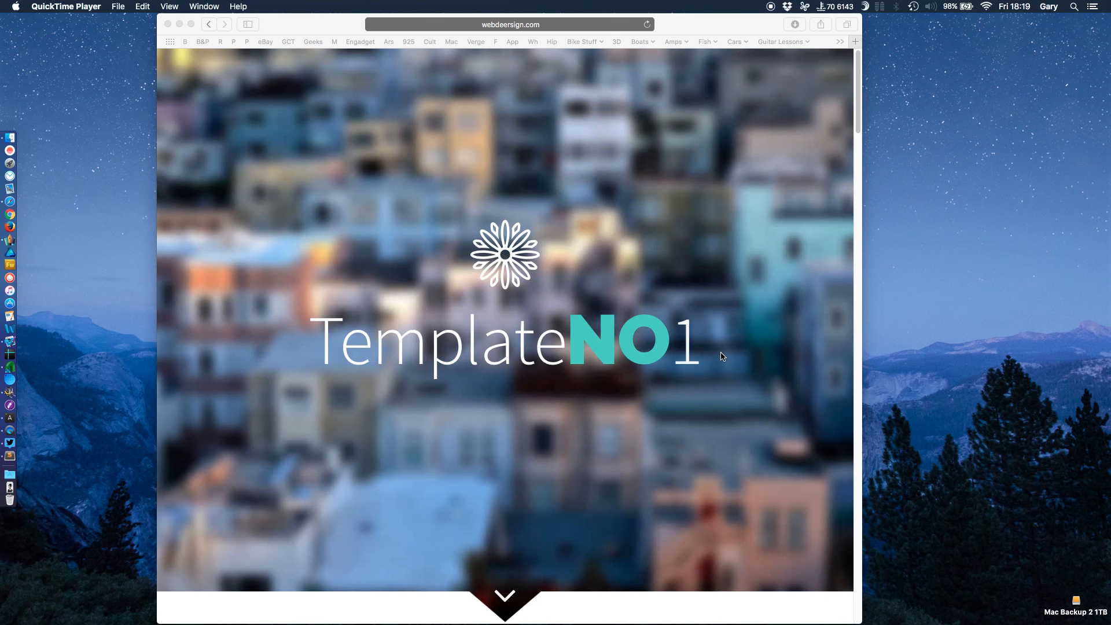
{"action": "mouse_move", "coordinate": [705, 425]}
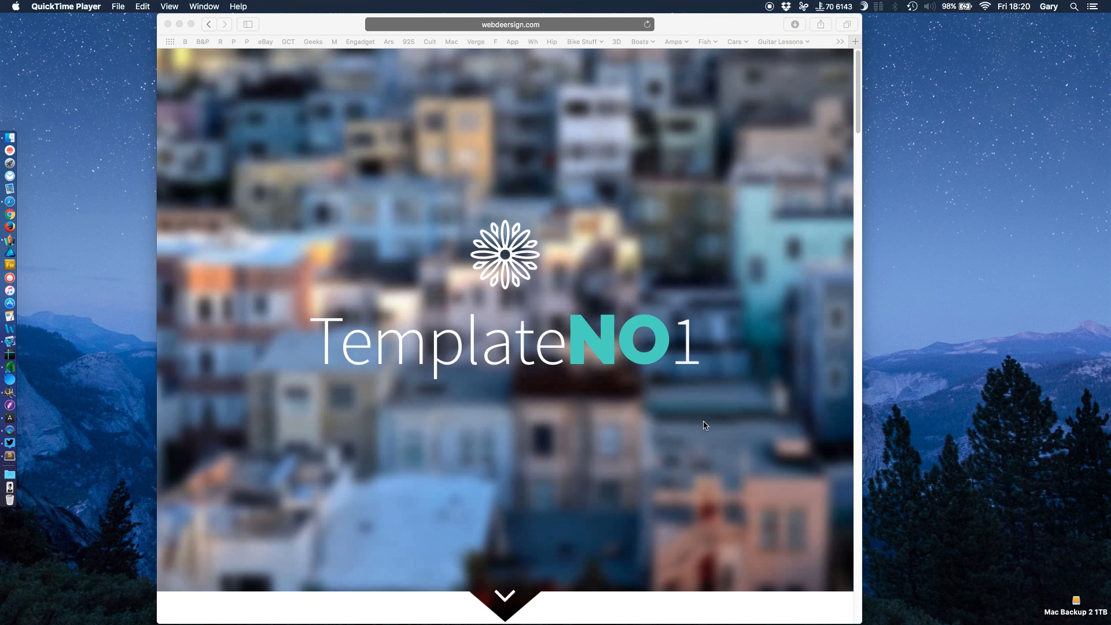
{"action": "mouse_move", "coordinate": [727, 428]}
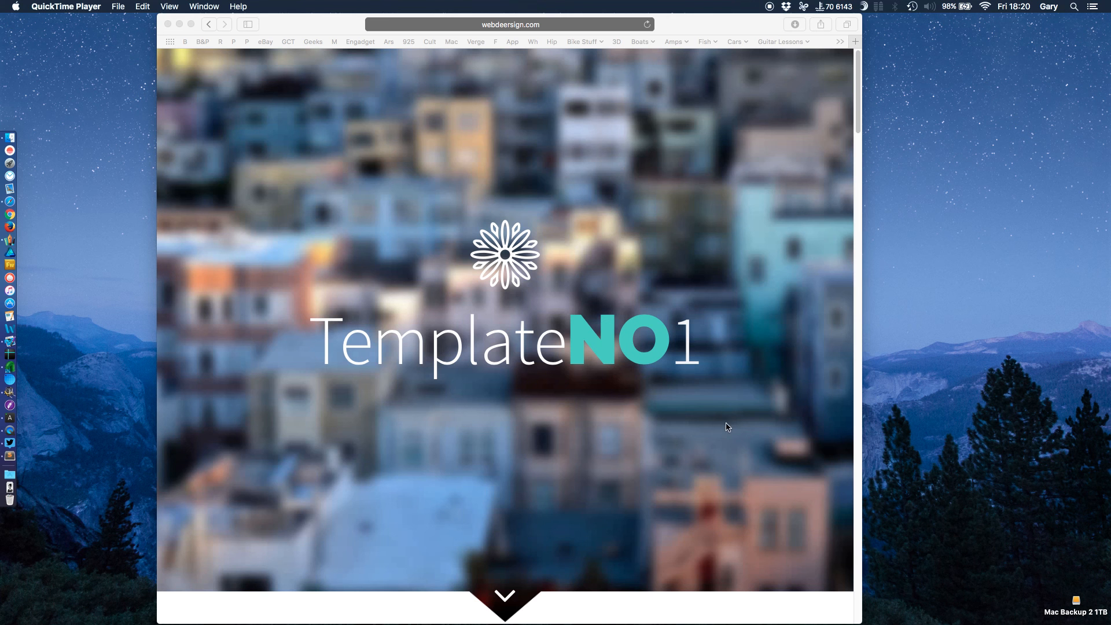
{"action": "mouse_move", "coordinate": [731, 440]}
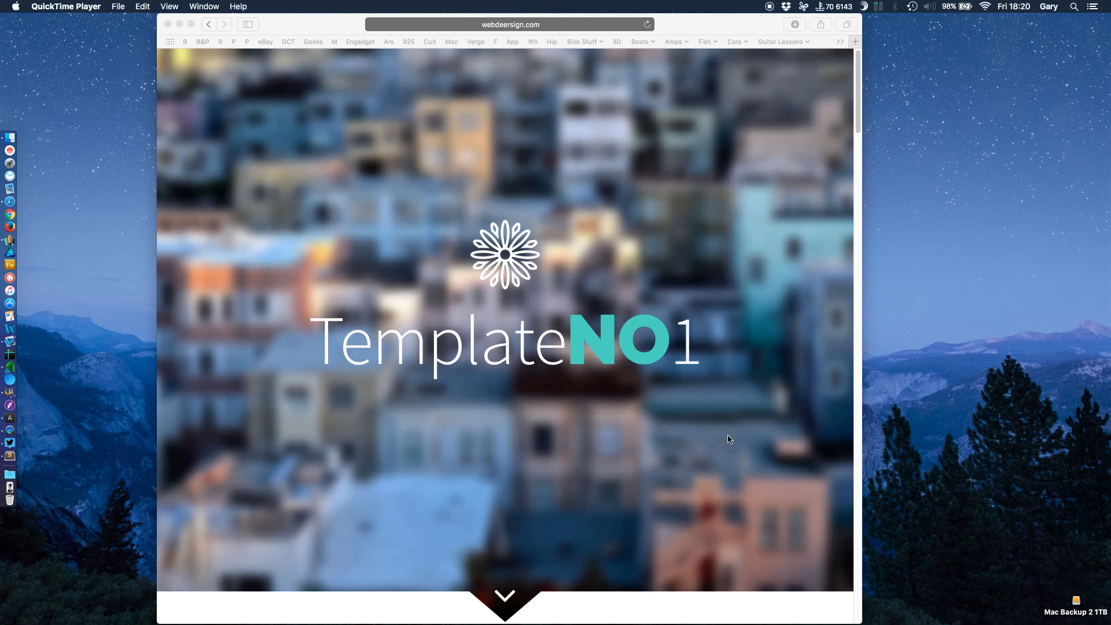
{"action": "mouse_move", "coordinate": [701, 421]}
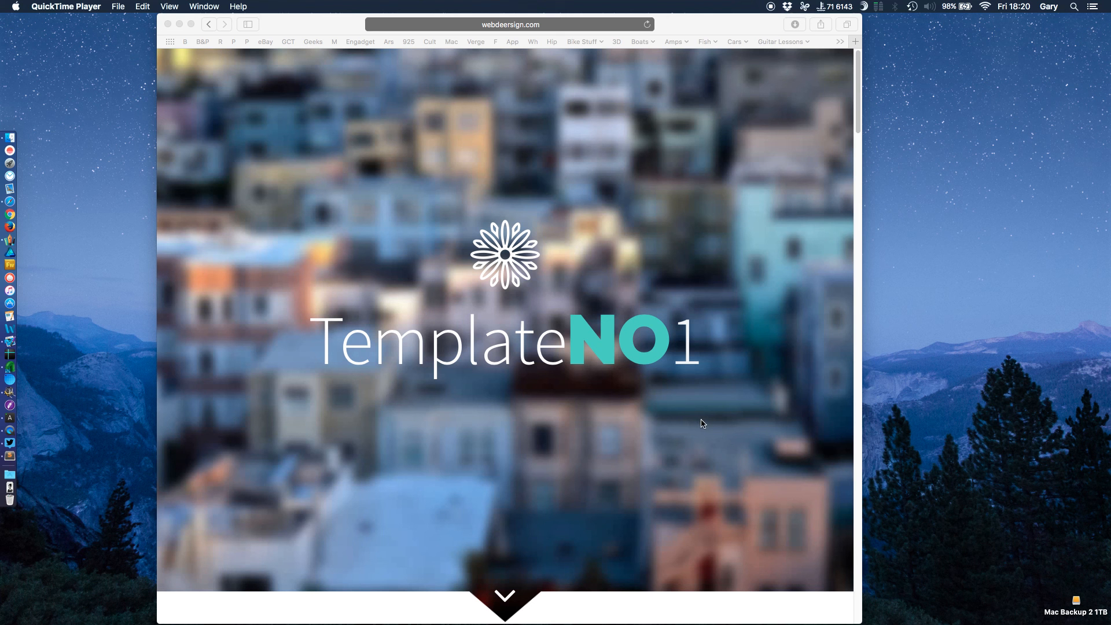
{"action": "mouse_move", "coordinate": [699, 432]}
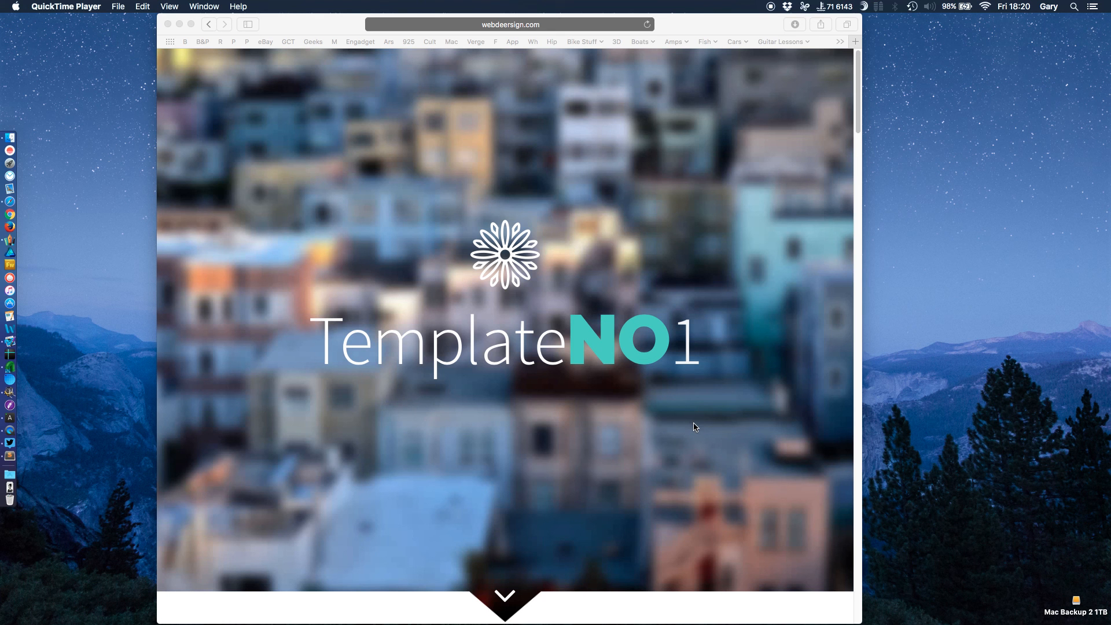
{"action": "mouse_move", "coordinate": [671, 441]}
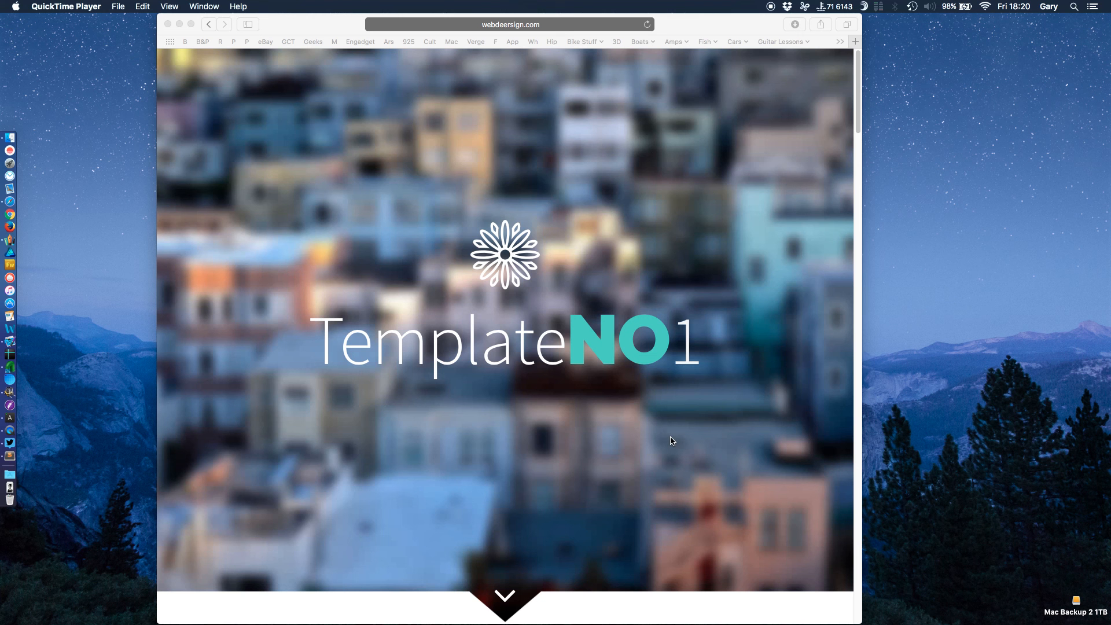
{"action": "mouse_move", "coordinate": [571, 478]}
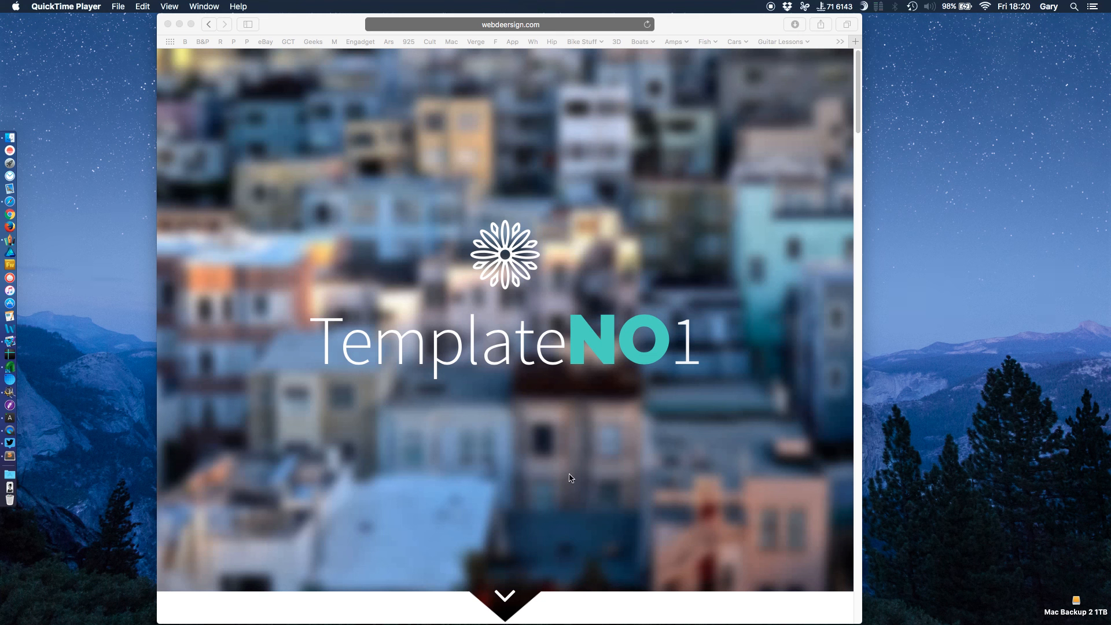
{"action": "mouse_move", "coordinate": [324, 323]}
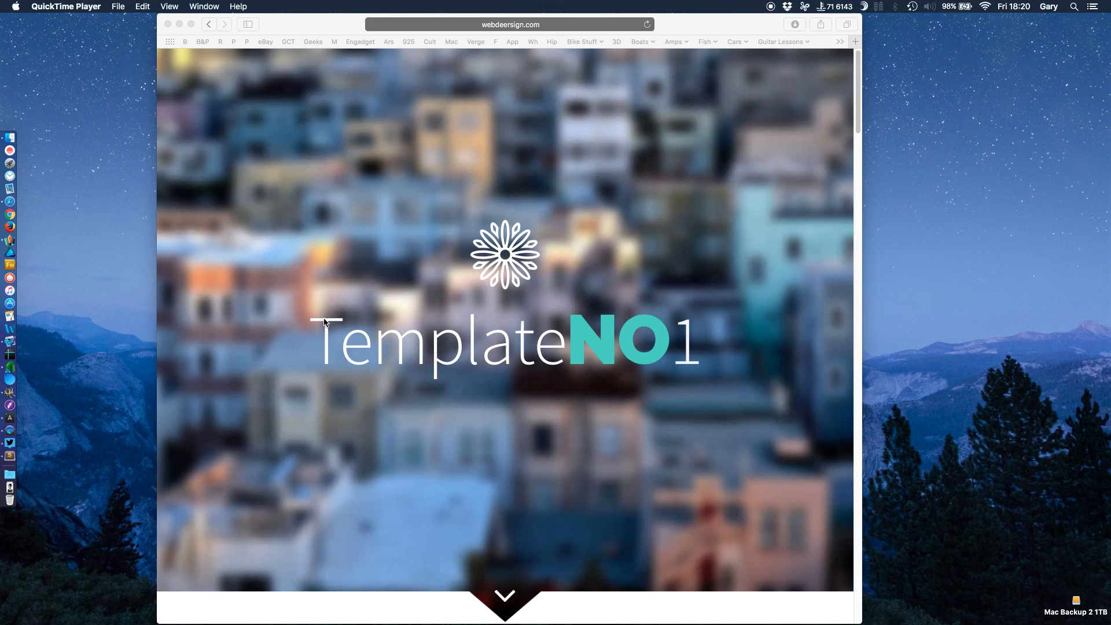
{"action": "mouse_move", "coordinate": [365, 341]}
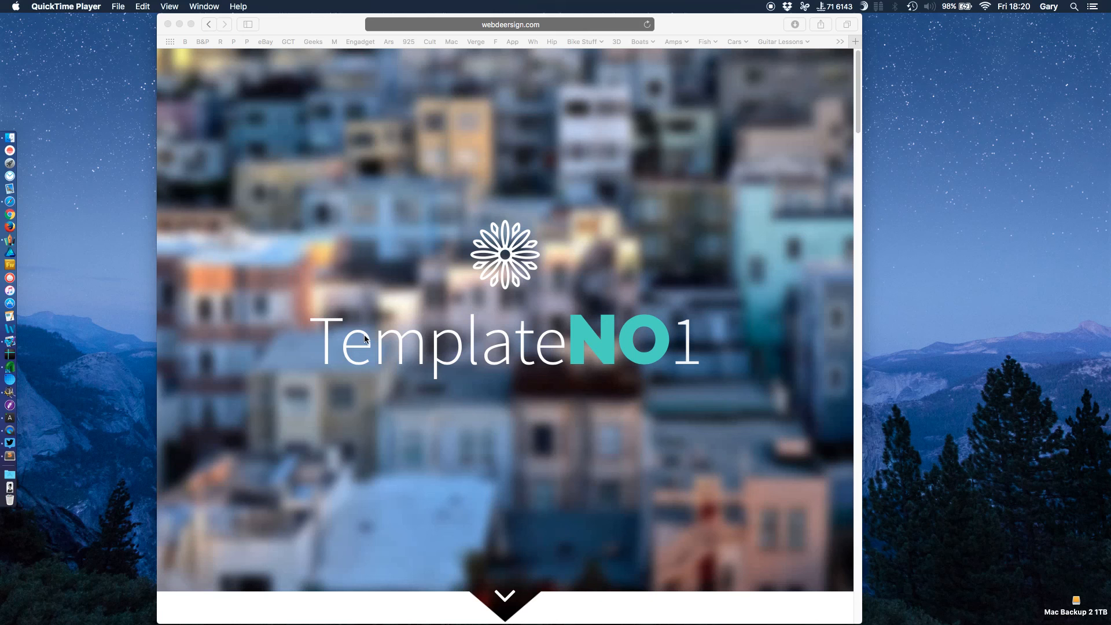
{"action": "mouse_move", "coordinate": [429, 387]}
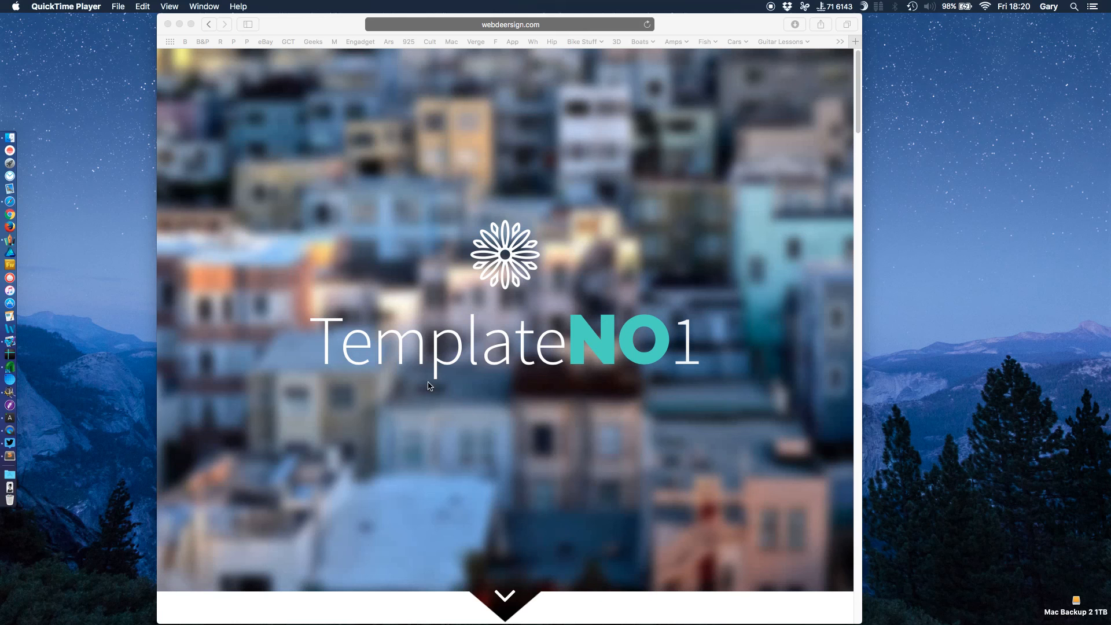
{"action": "mouse_move", "coordinate": [719, 338]}
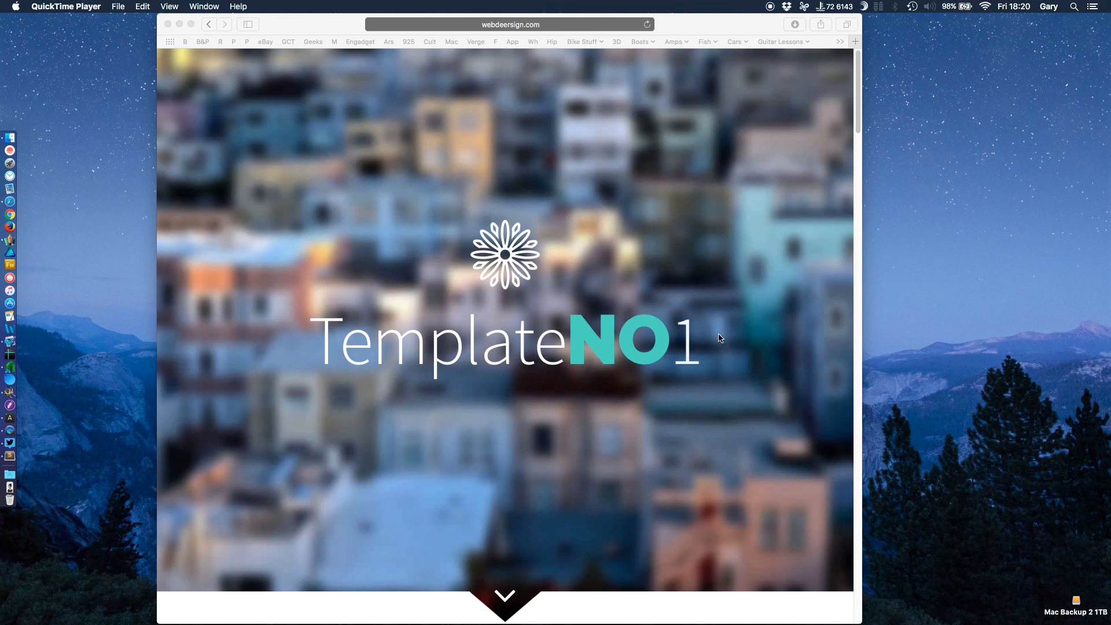
{"action": "mouse_move", "coordinate": [740, 327]}
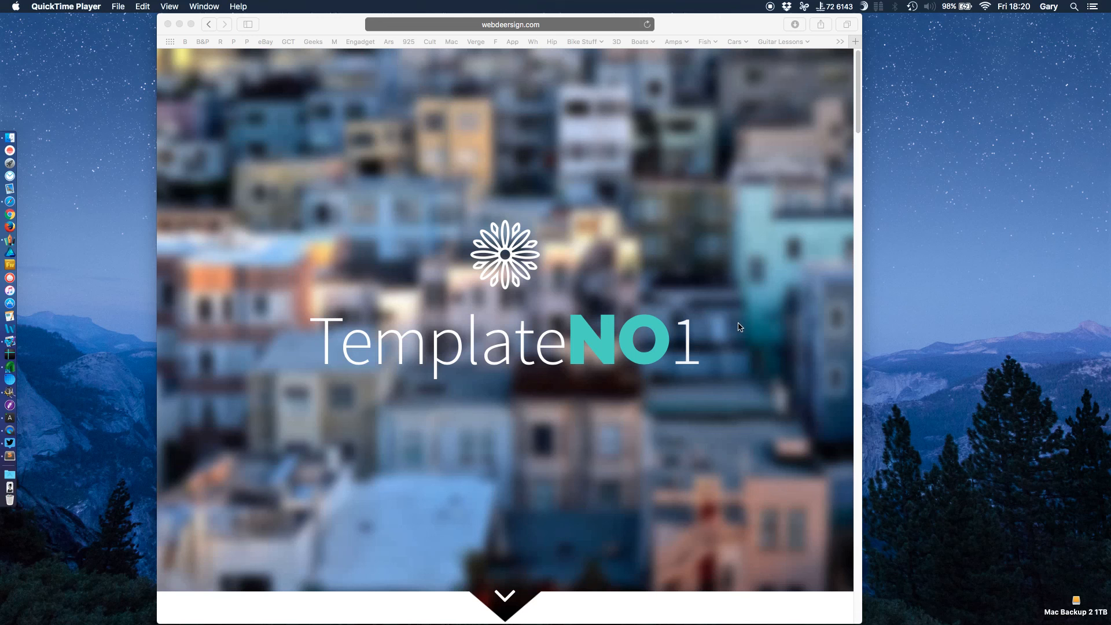
{"action": "mouse_move", "coordinate": [735, 324]}
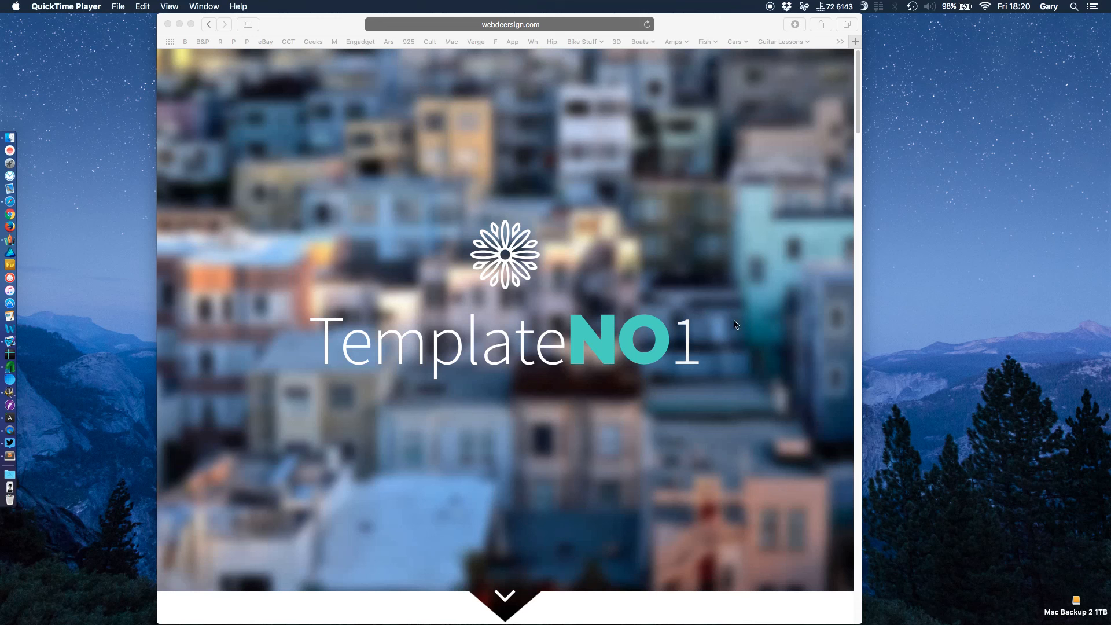
{"action": "mouse_move", "coordinate": [695, 452]}
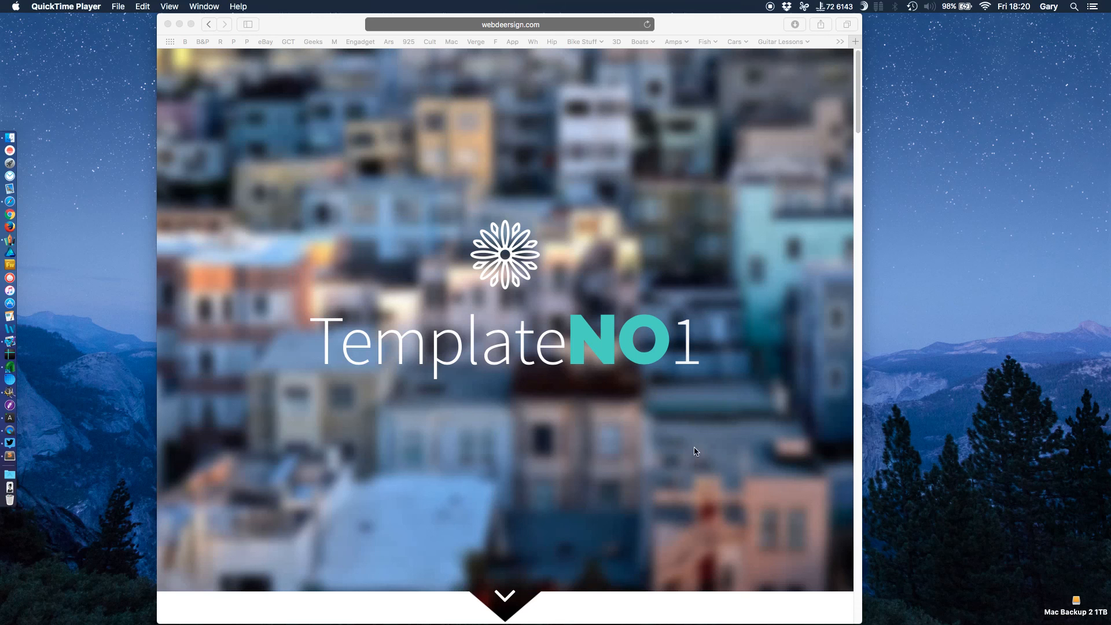
{"action": "mouse_move", "coordinate": [724, 39]}
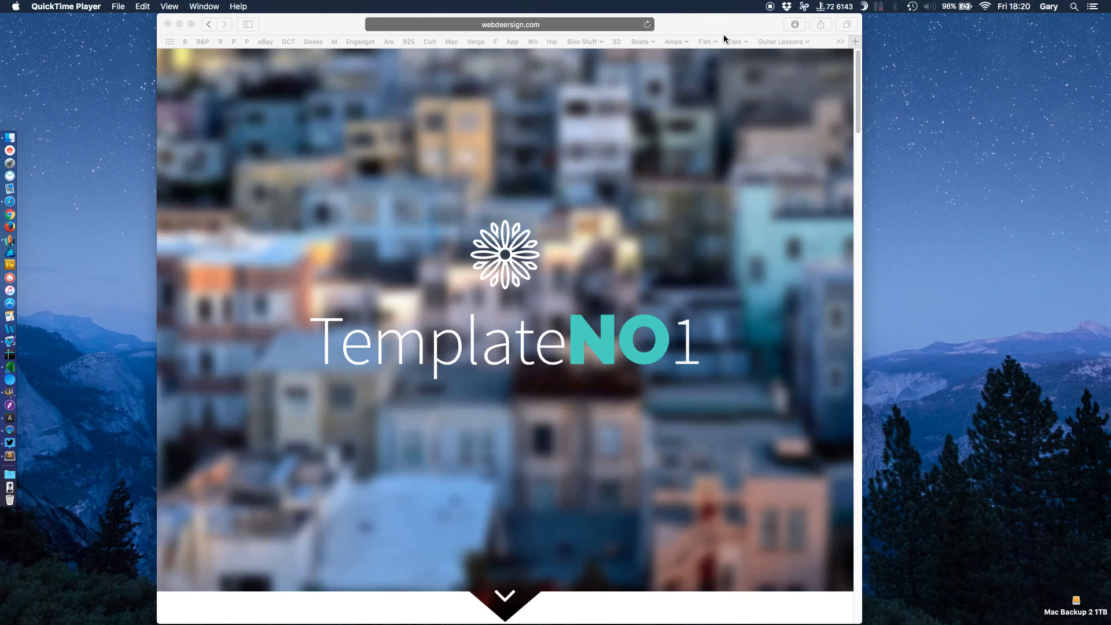